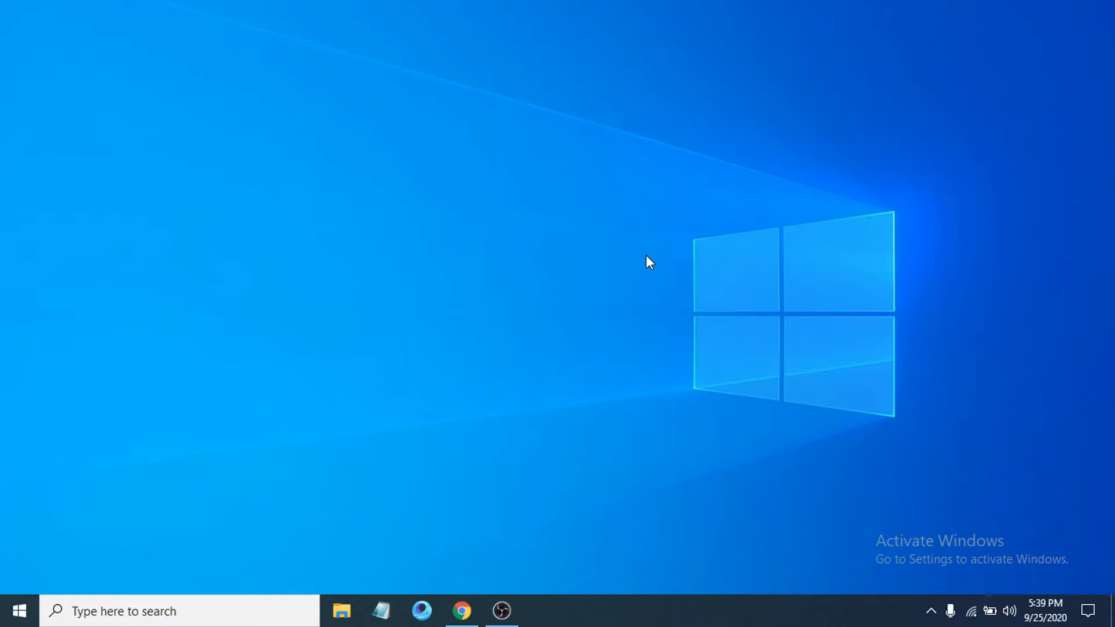
{"action": "mouse_move", "coordinate": [643, 269]}
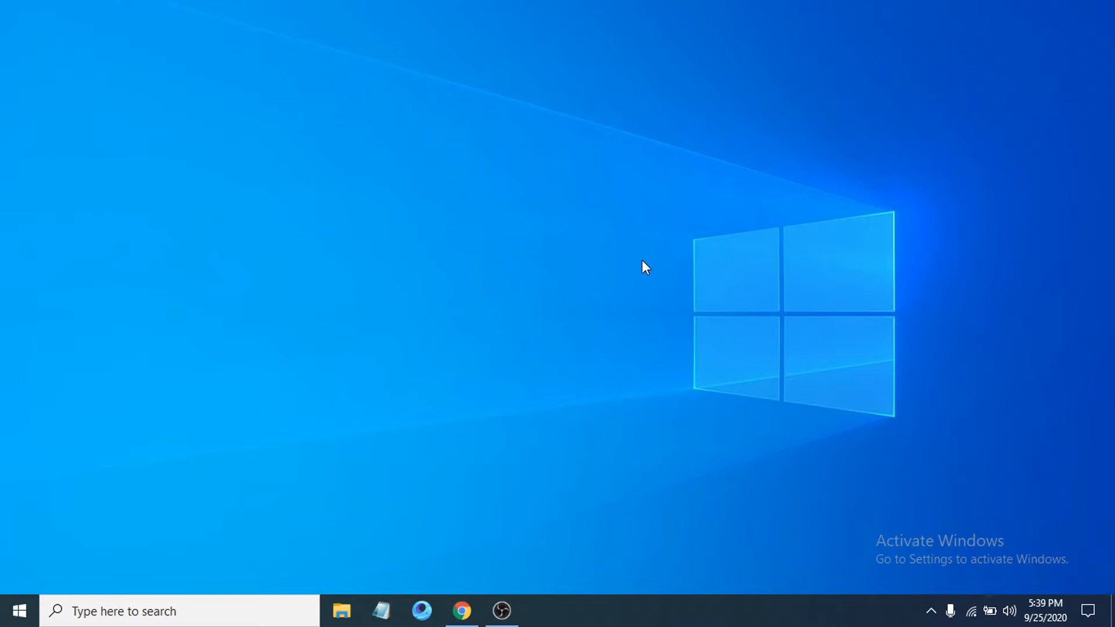
{"action": "mouse_move", "coordinate": [681, 615]}
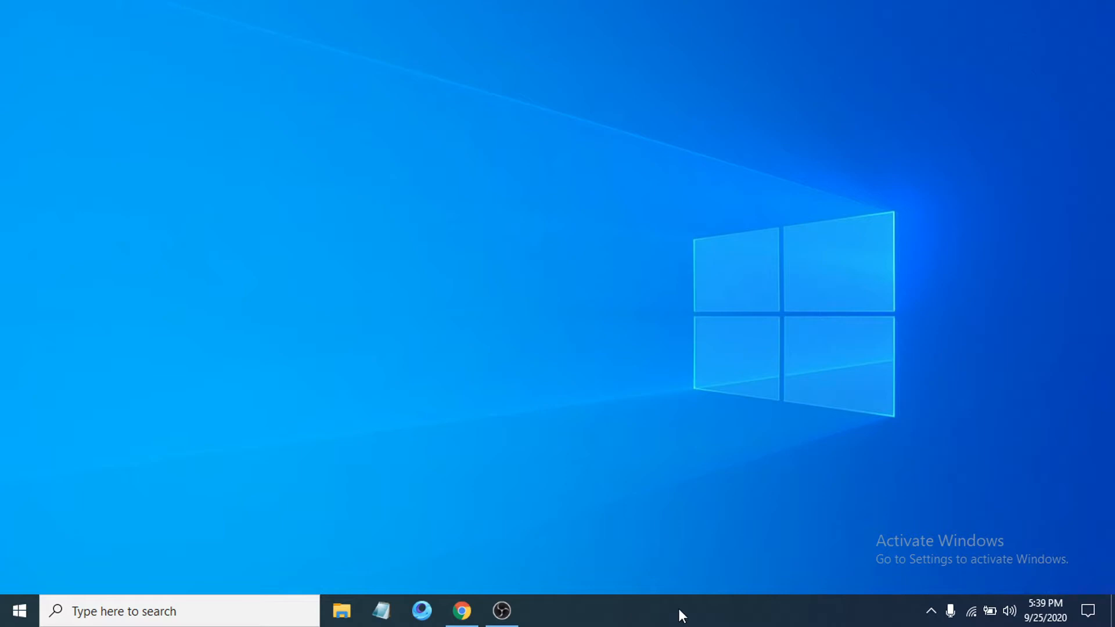
- Launch Task Manager from the taskbar's right-click menu
{"action": "right_click", "coordinate": [681, 616]}
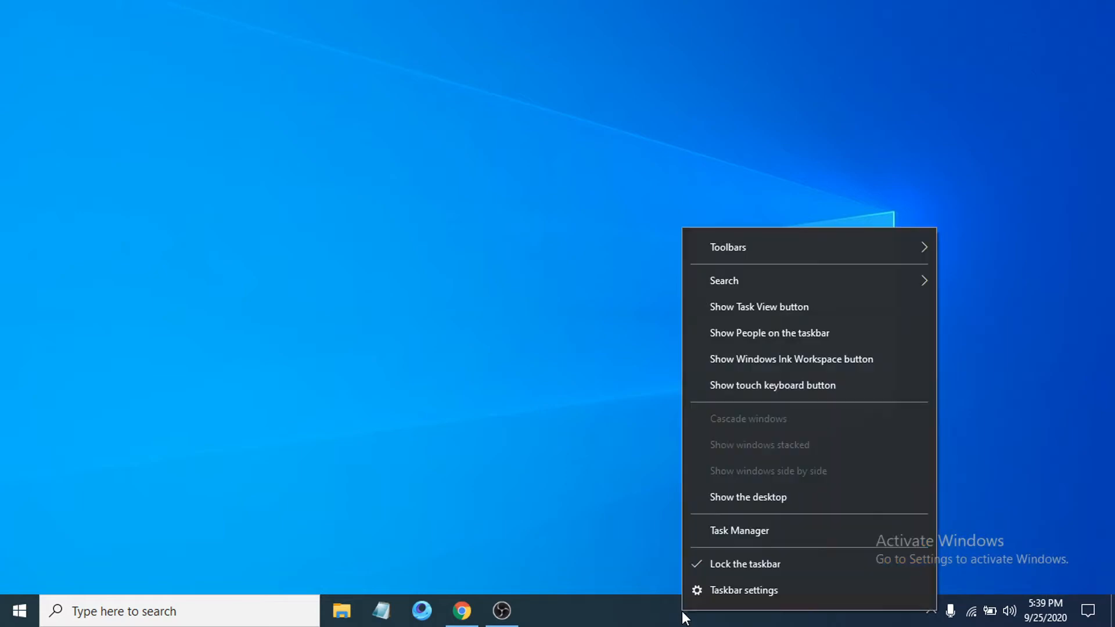
{"action": "mouse_move", "coordinate": [766, 535]}
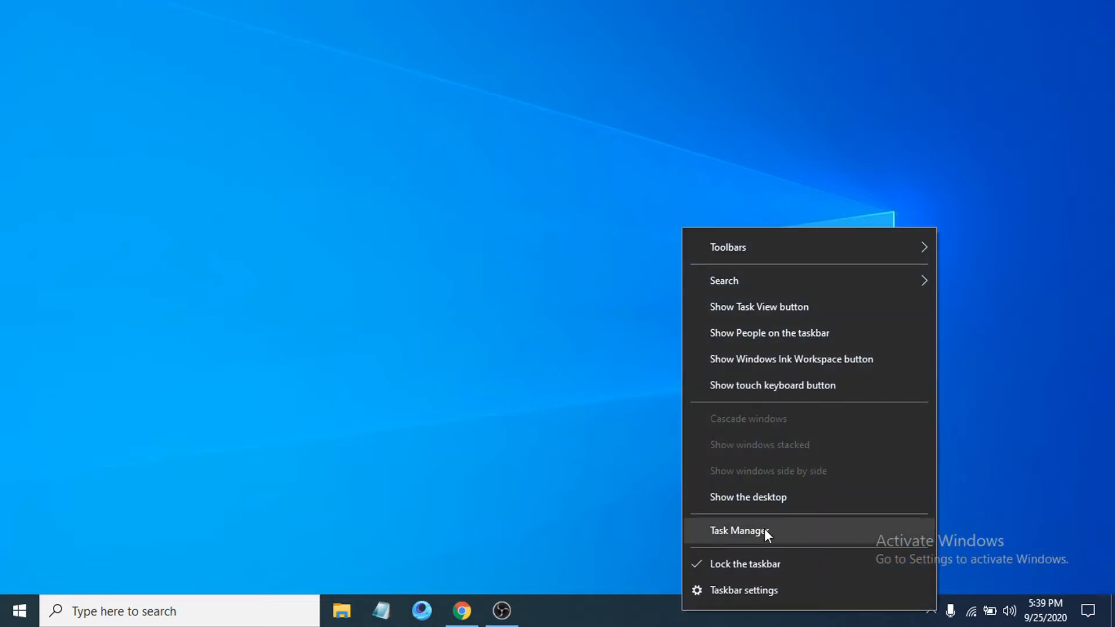
{"action": "left_click", "coordinate": [740, 530]}
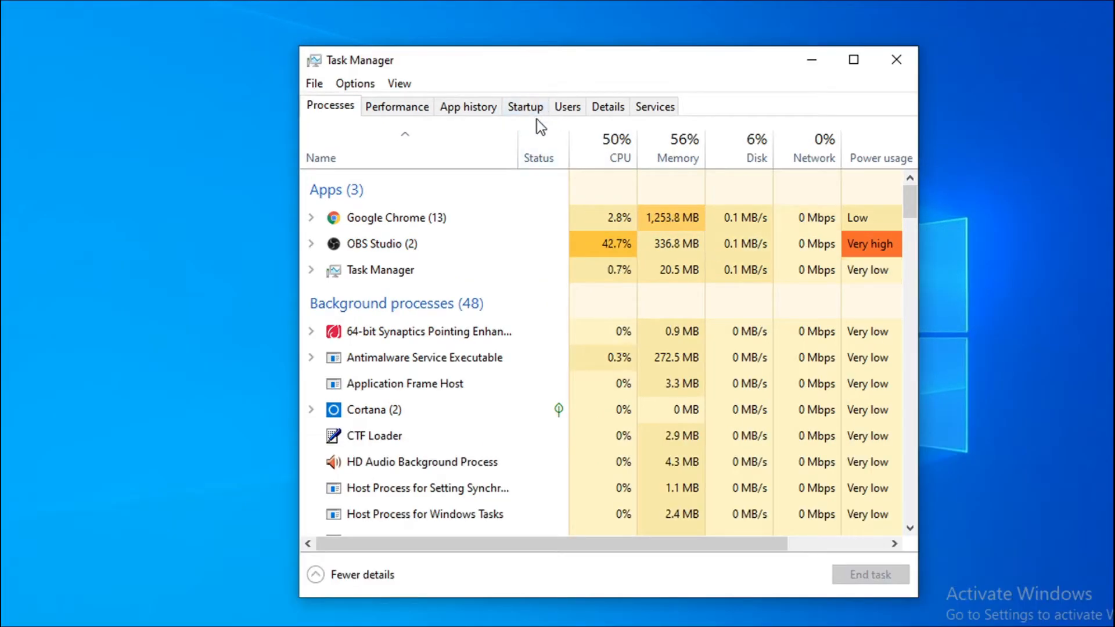
- Show the Startup apps list and disable OneNote Quick Launch
{"action": "left_click", "coordinate": [525, 107]}
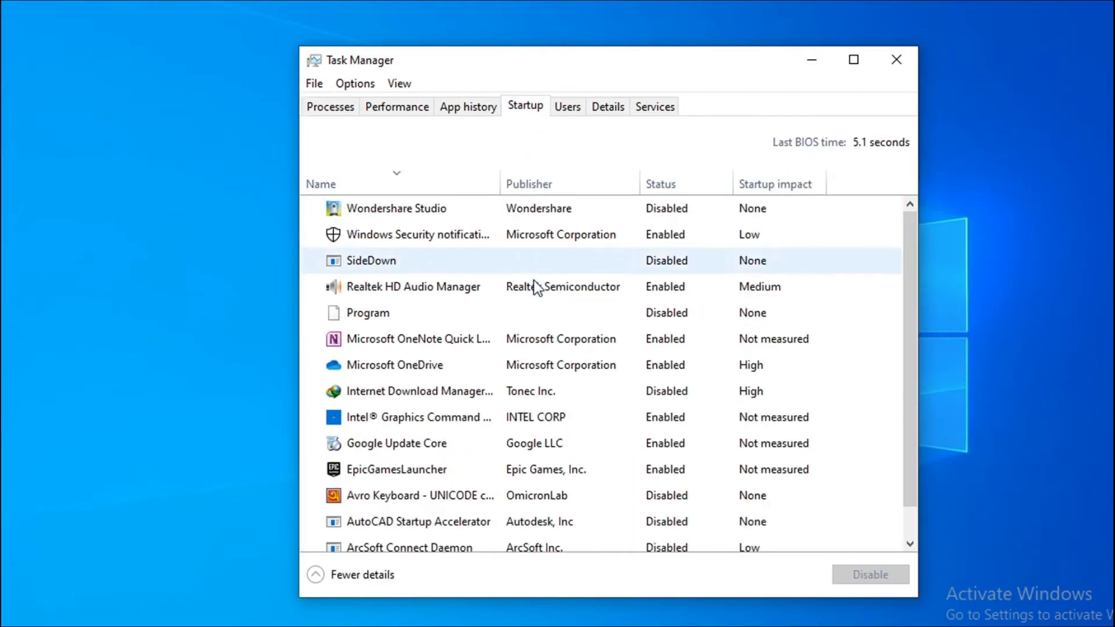
{"action": "left_click", "coordinate": [413, 287]}
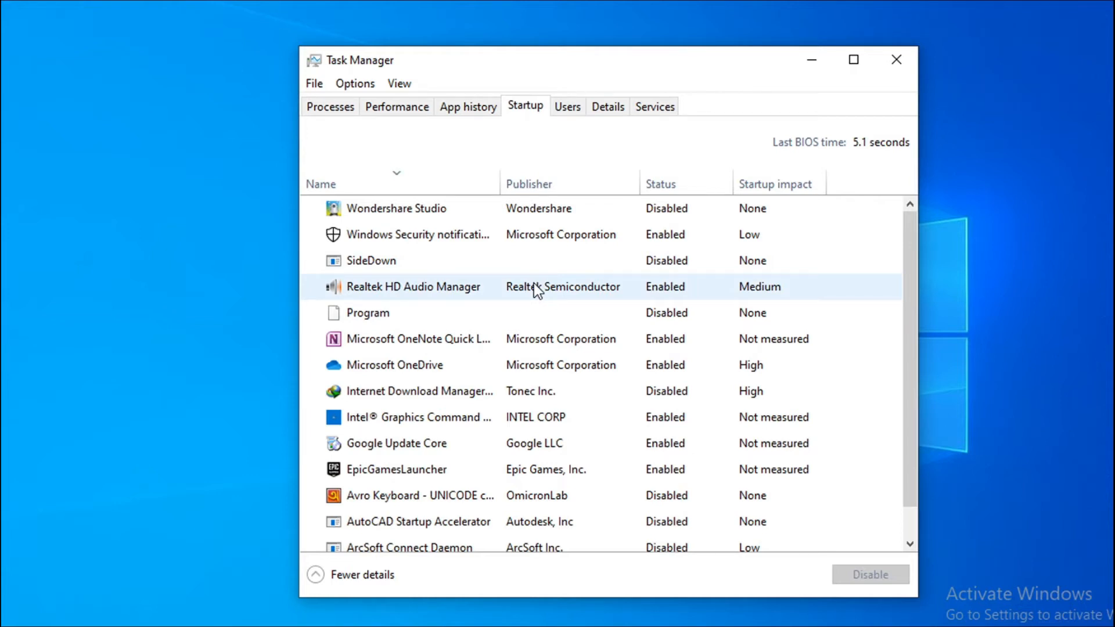
{"action": "left_click", "coordinate": [418, 338]}
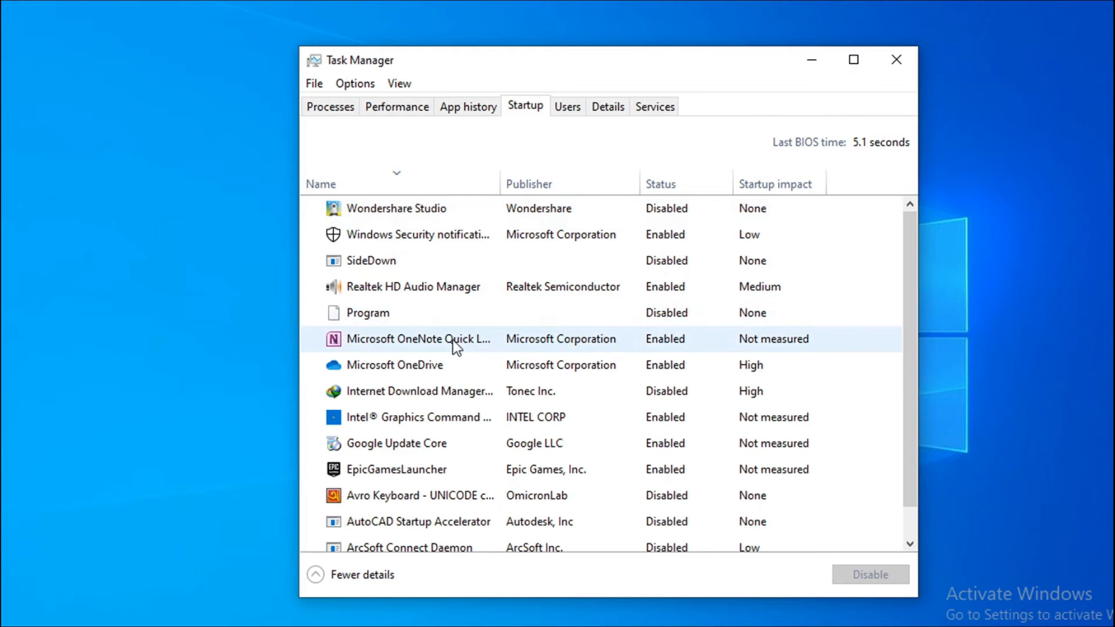
{"action": "right_click", "coordinate": [418, 339]}
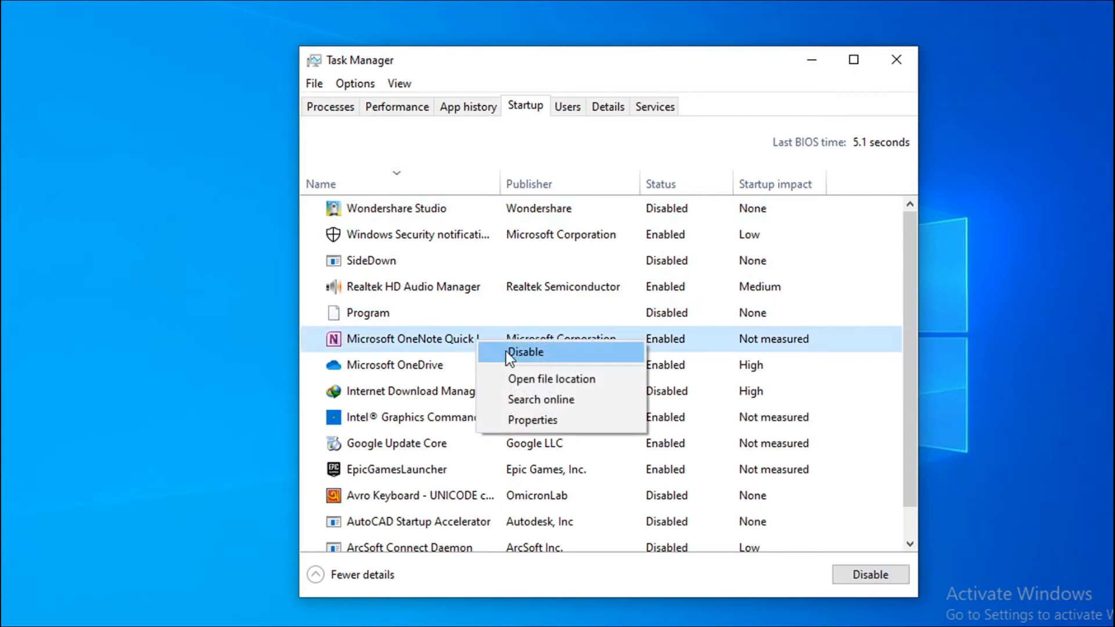
{"action": "left_click", "coordinate": [525, 351]}
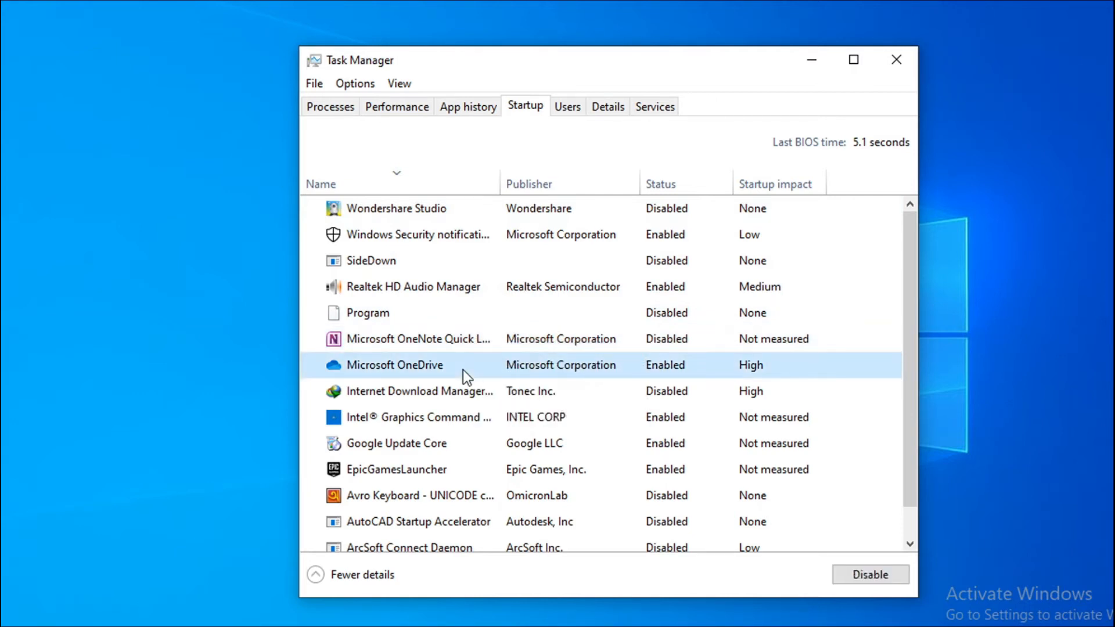
- Disable OneDrive, Intel Graphics Command and EpicGamesLauncher at startup
{"action": "left_click", "coordinate": [419, 417]}
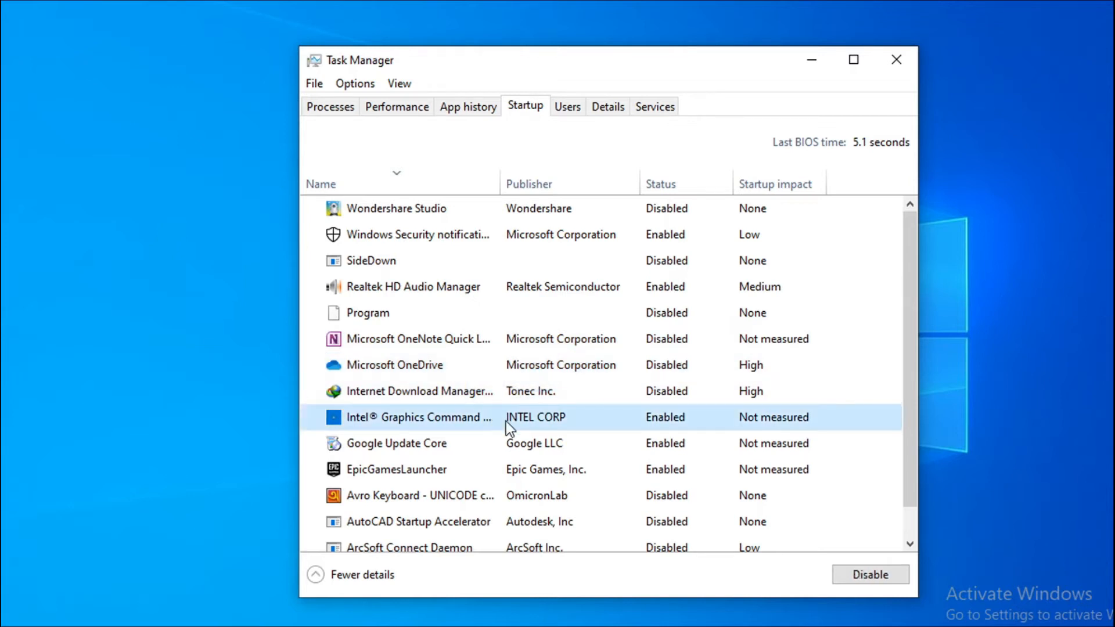
{"action": "left_click", "coordinate": [868, 573]}
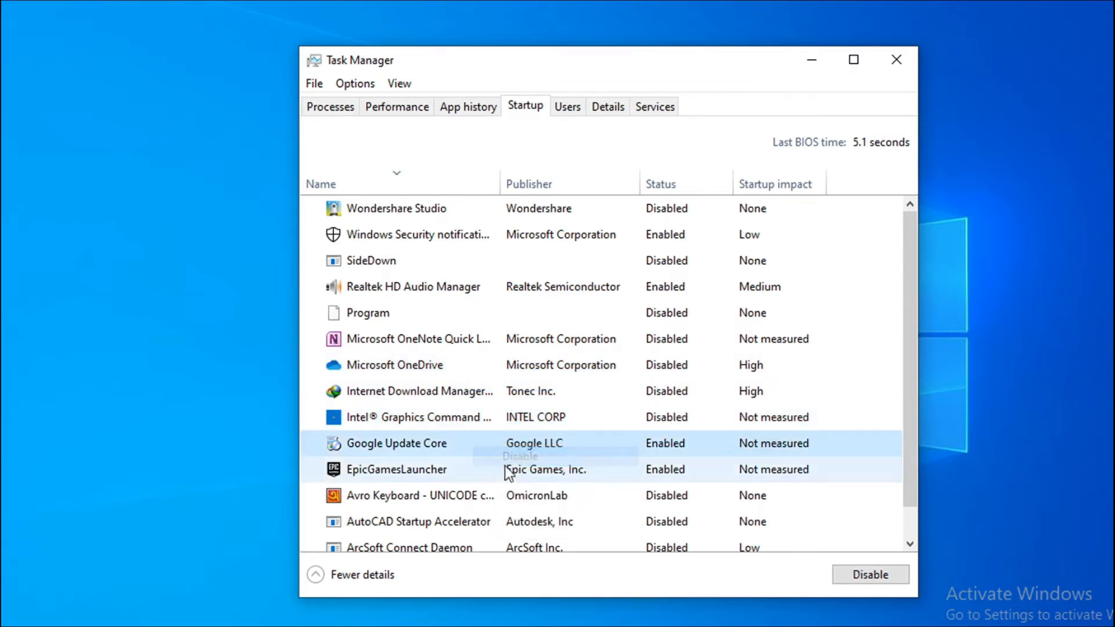
{"action": "right_click", "coordinate": [396, 468]}
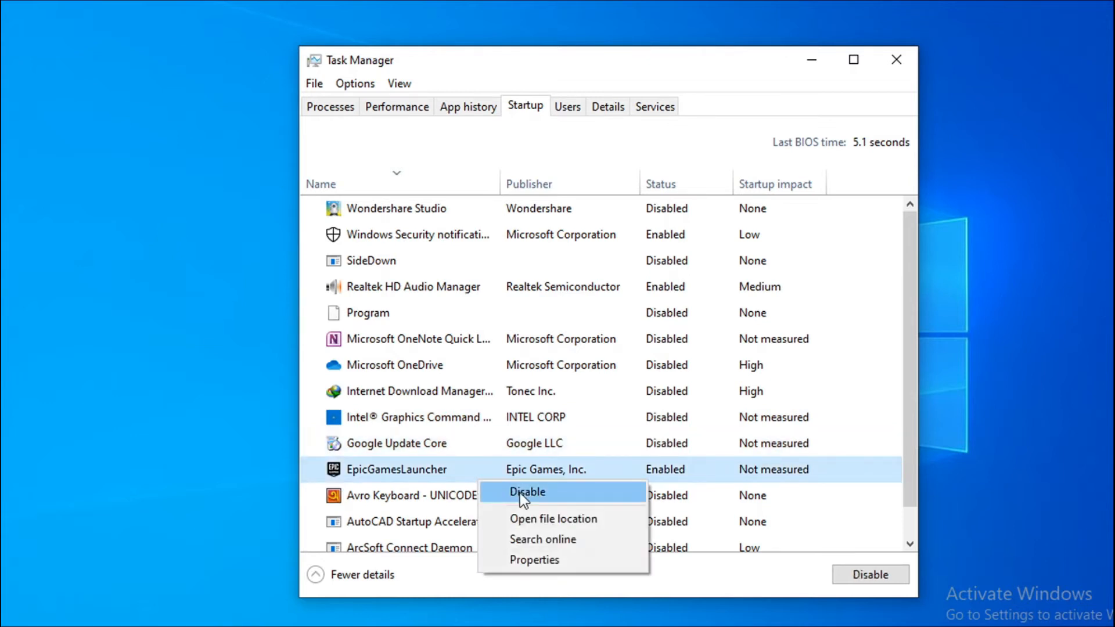
{"action": "left_click", "coordinate": [527, 492]}
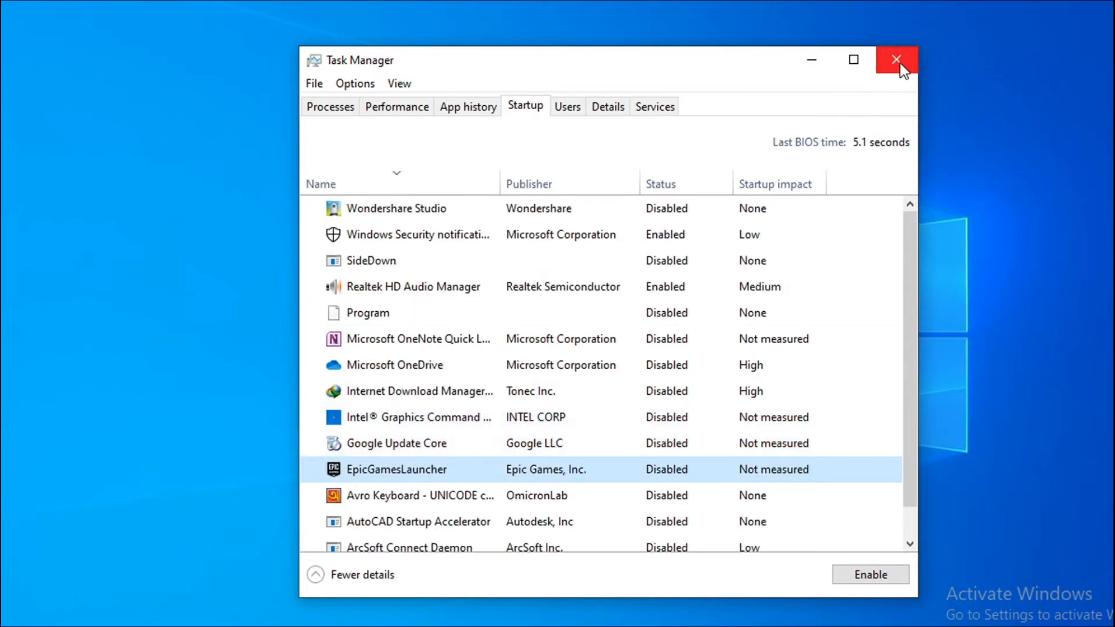
- Close Task Manager and search Windows for 'msconfig'
{"action": "left_click", "coordinate": [895, 60]}
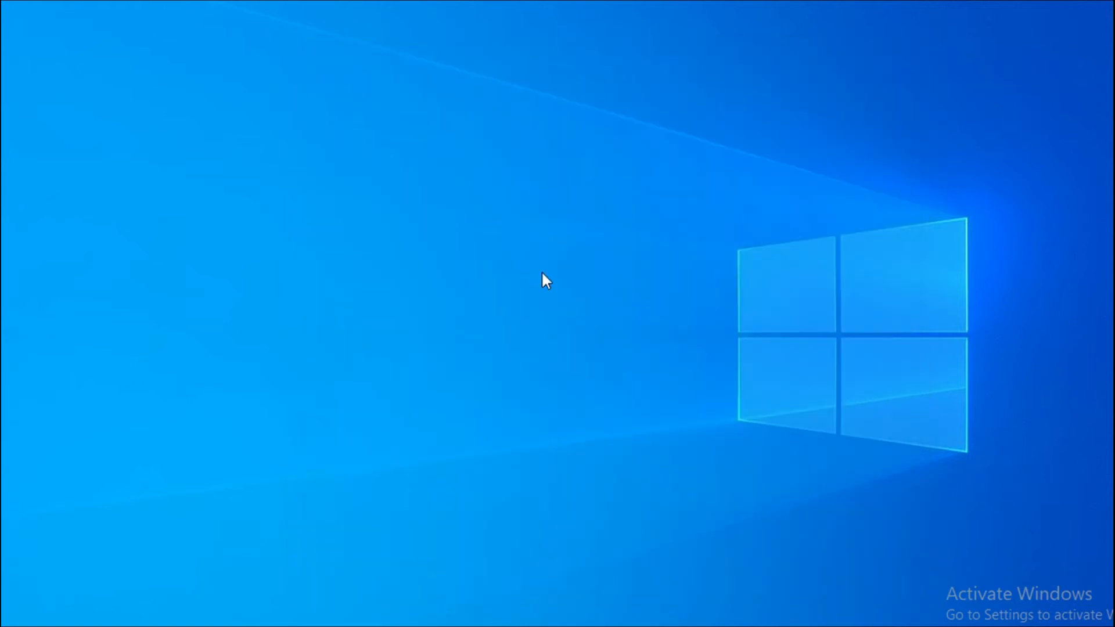
{"action": "mouse_move", "coordinate": [601, 336]}
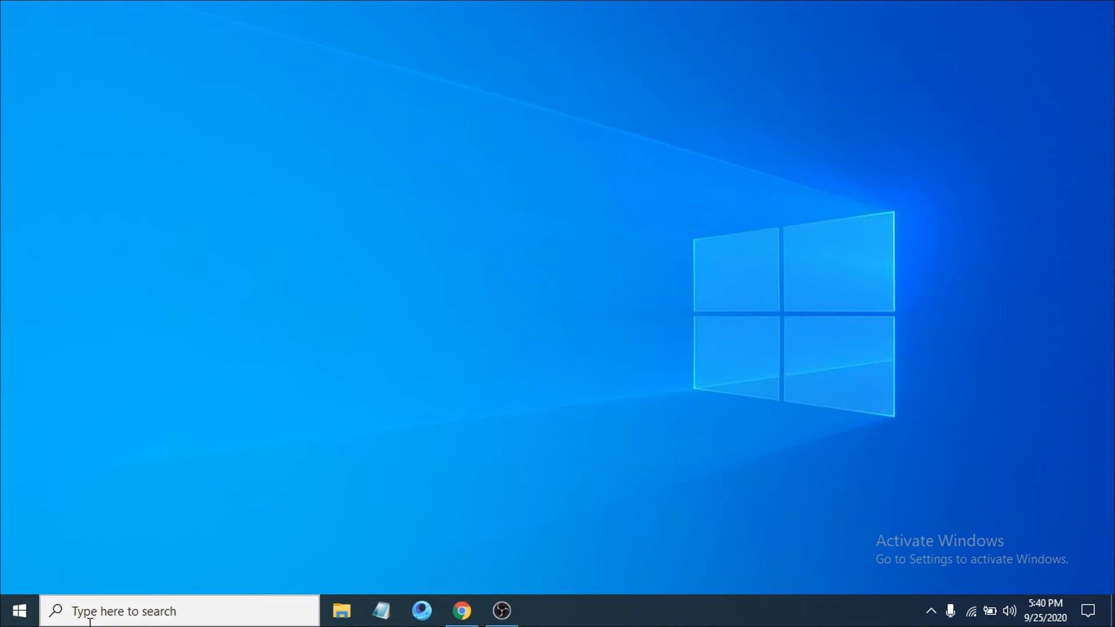
{"action": "left_click", "coordinate": [177, 611]}
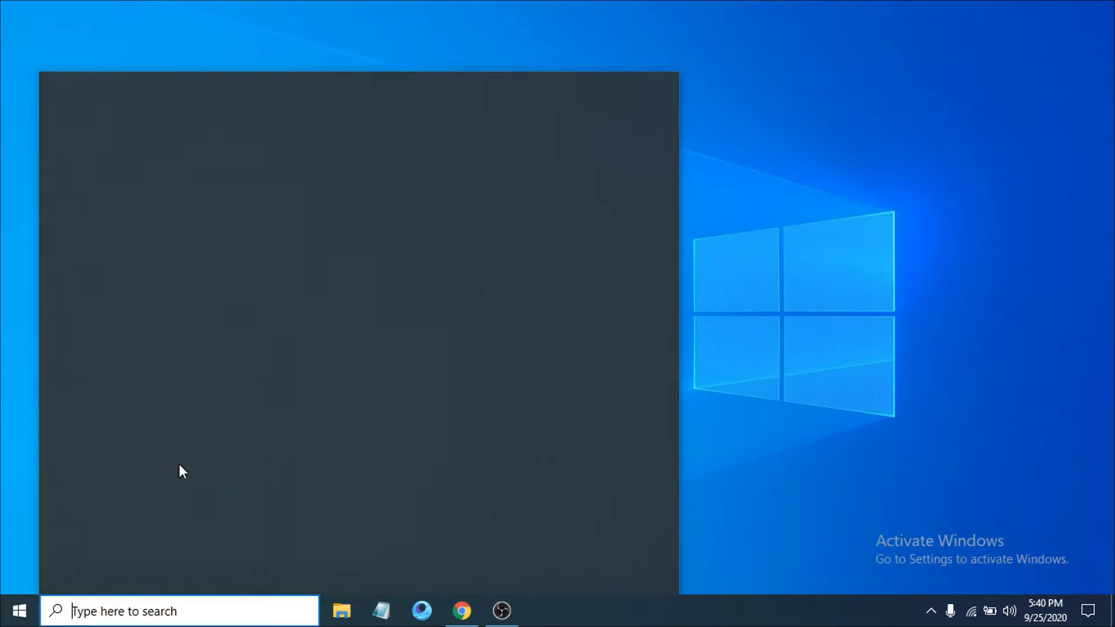
{"action": "type", "text": "m"}
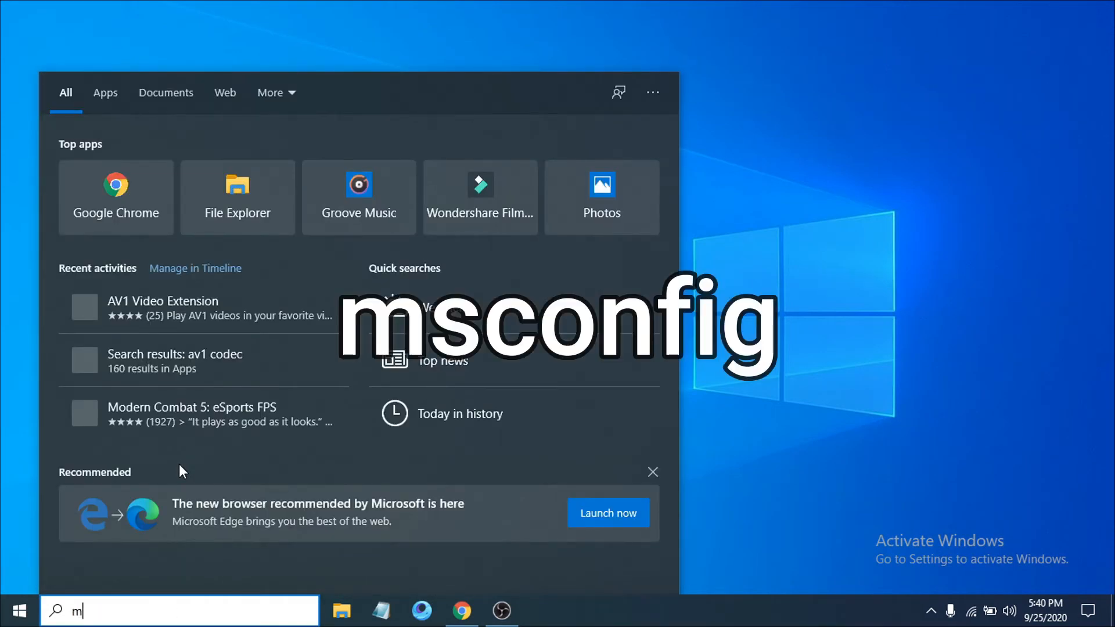
{"action": "type", "text": "sconfig"}
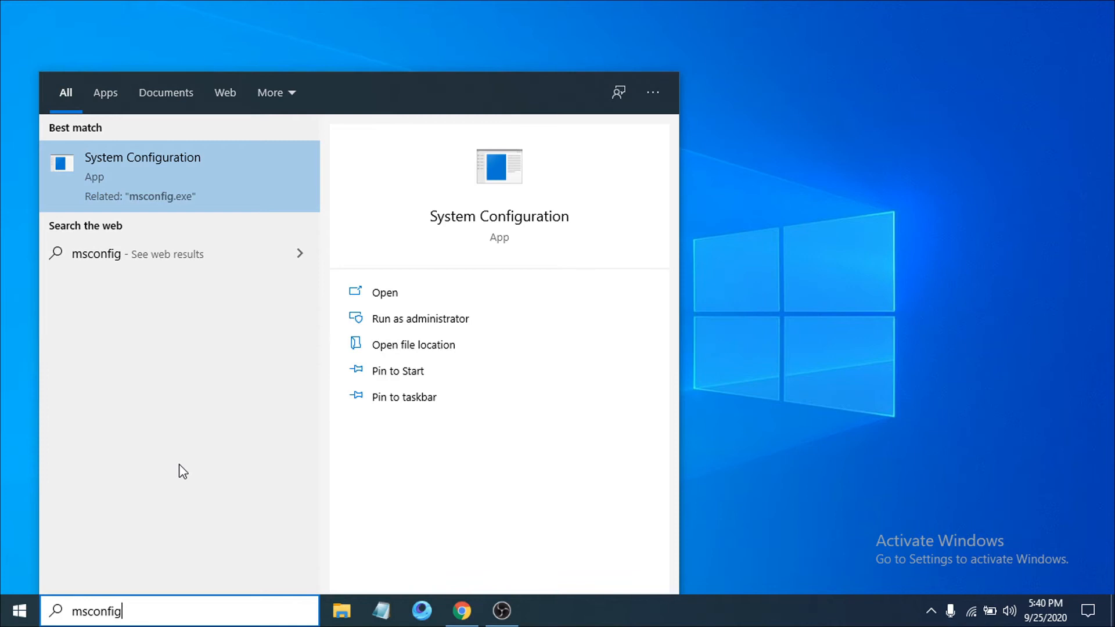
{"action": "mouse_move", "coordinate": [69, 174]}
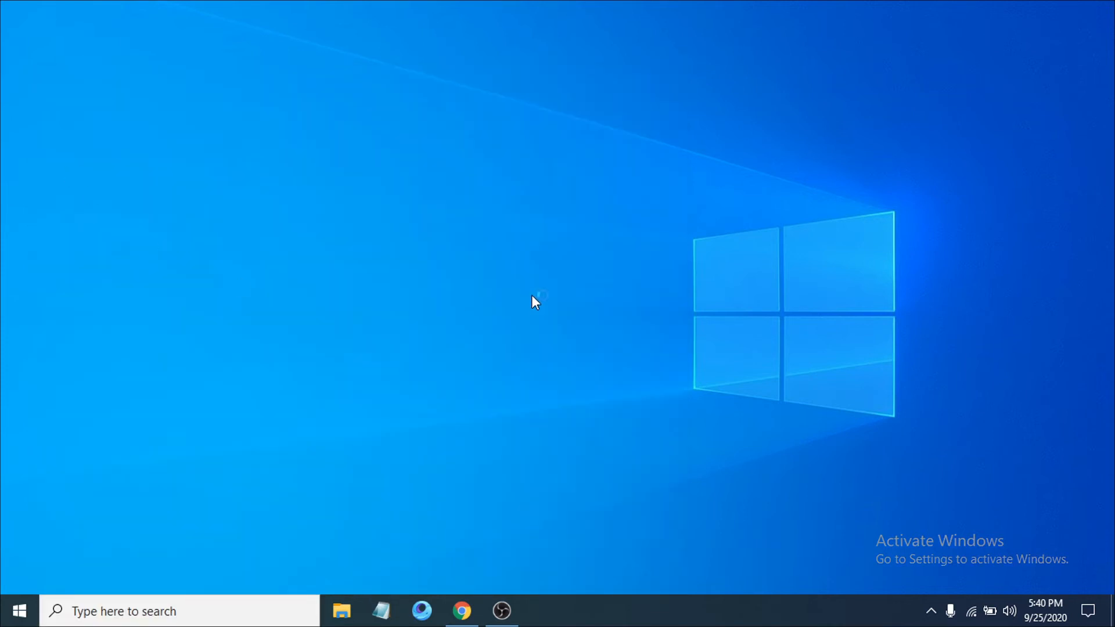
- Launch System Configuration and switch to its Services list
{"action": "left_click", "coordinate": [542, 611]}
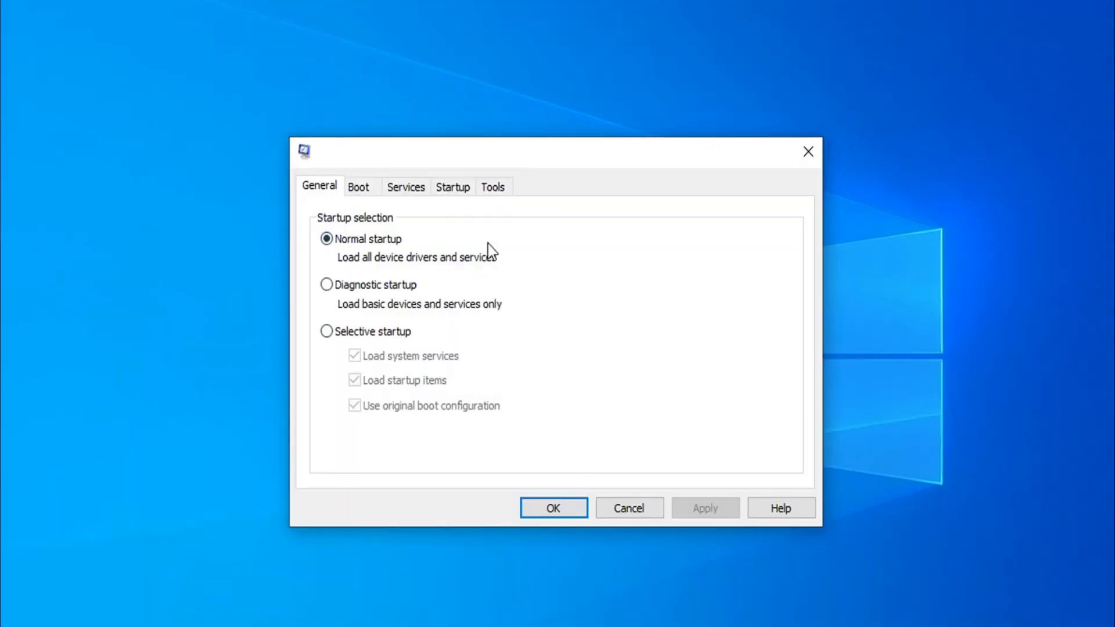
{"action": "left_click", "coordinate": [452, 186]}
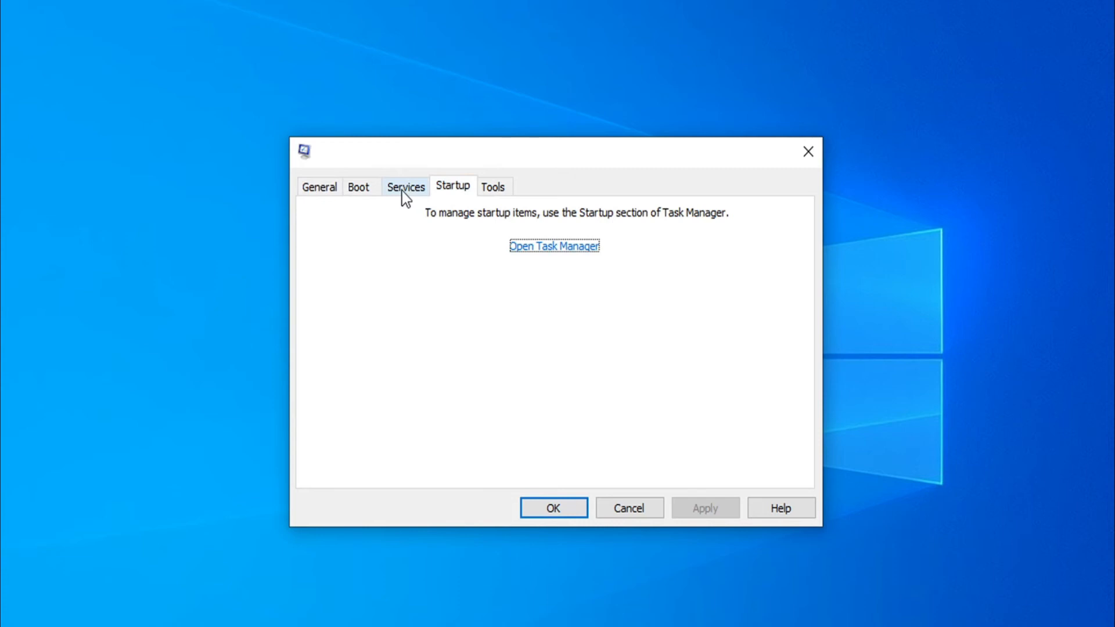
{"action": "left_click", "coordinate": [405, 186]}
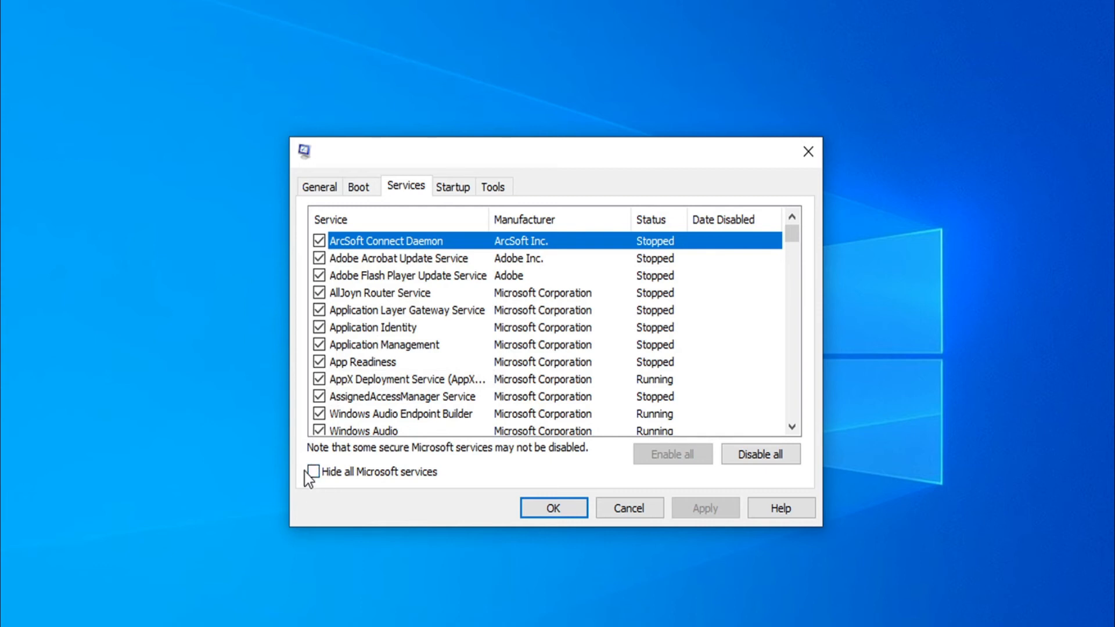
- Hide Microsoft services, uncheck ArcSoft, Adobe, Autodesk, Mozilla and energy services, then apply and confirm
{"action": "left_click", "coordinate": [314, 471]}
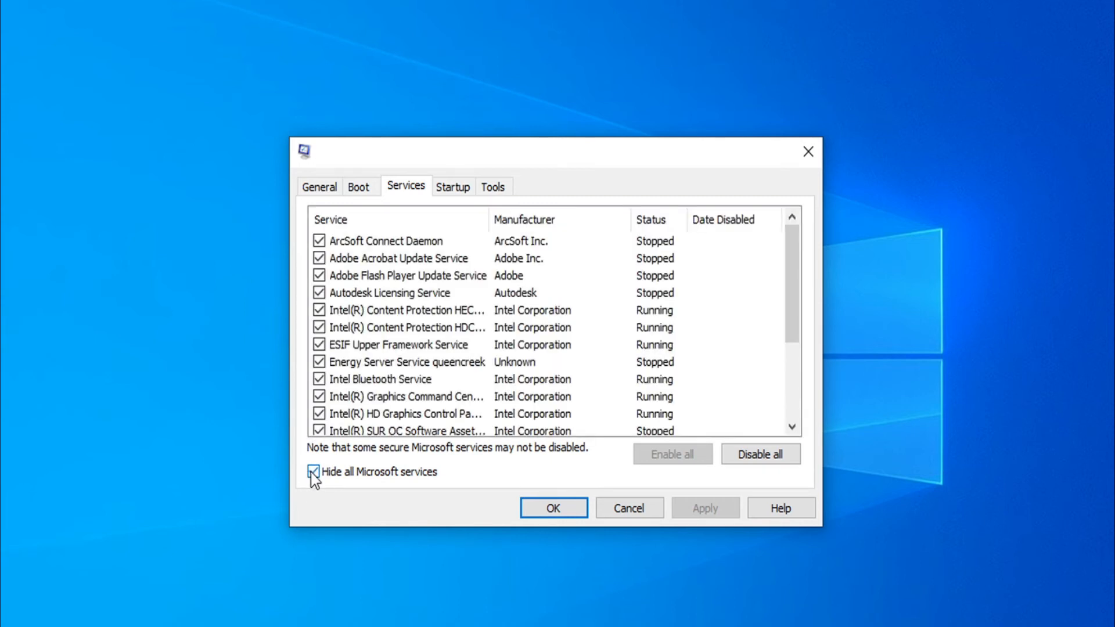
{"action": "left_click", "coordinate": [312, 471]}
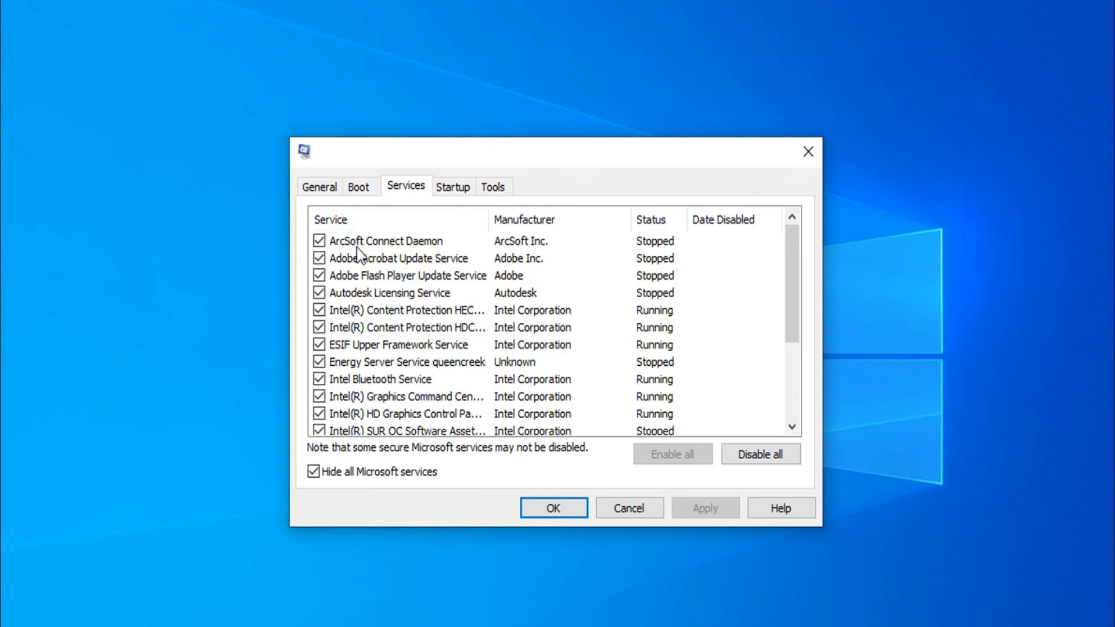
{"action": "mouse_move", "coordinate": [361, 257]}
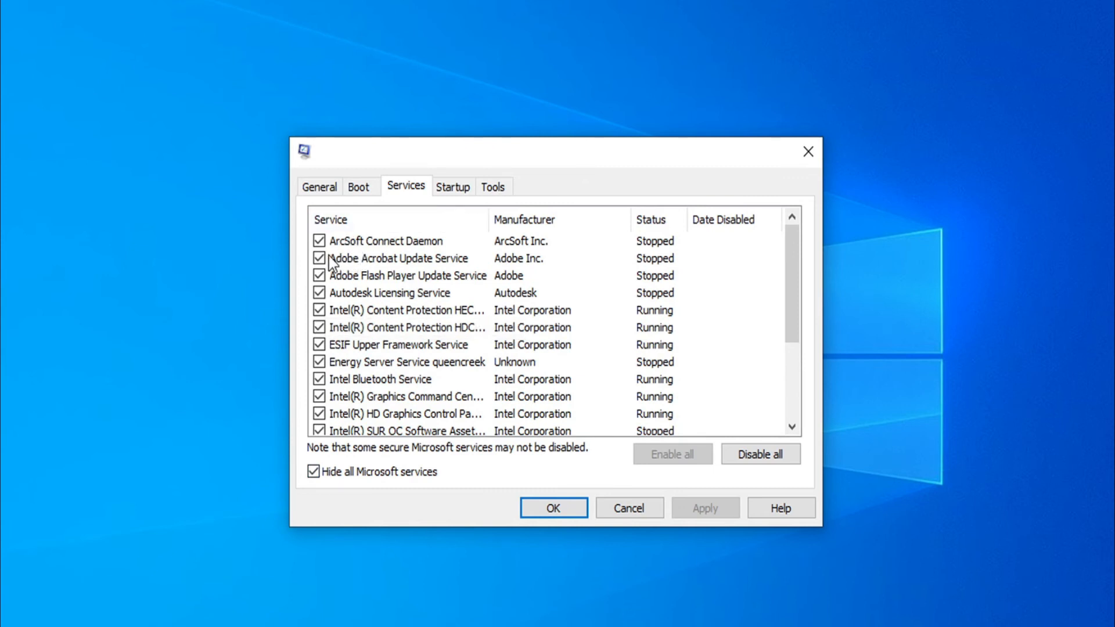
{"action": "left_click", "coordinate": [319, 240]}
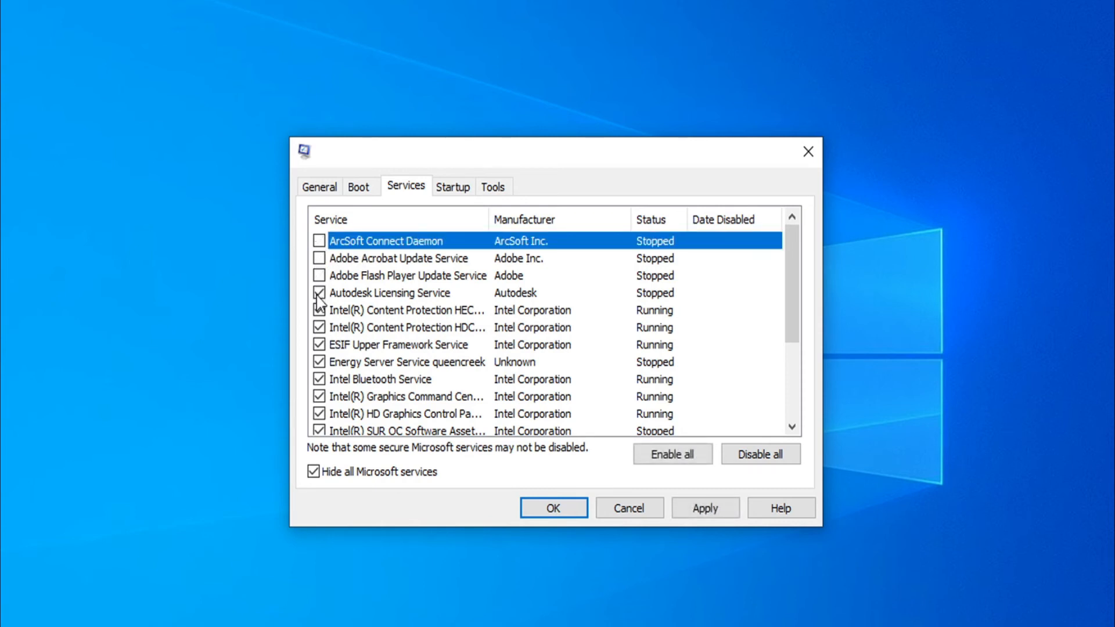
{"action": "left_click", "coordinate": [319, 292]}
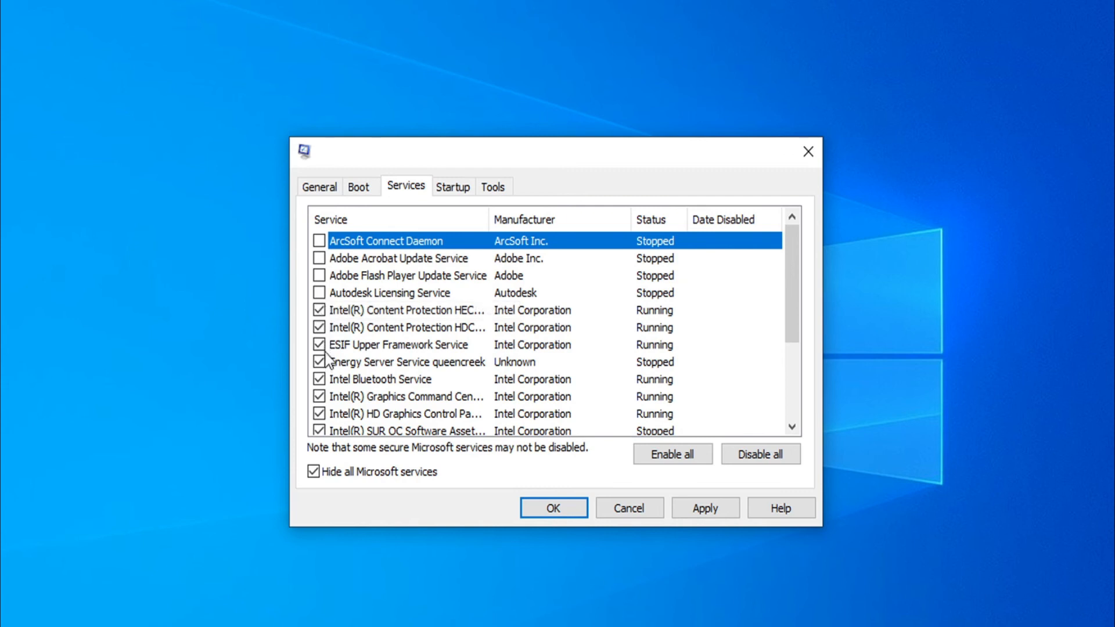
{"action": "left_click", "coordinate": [318, 344]}
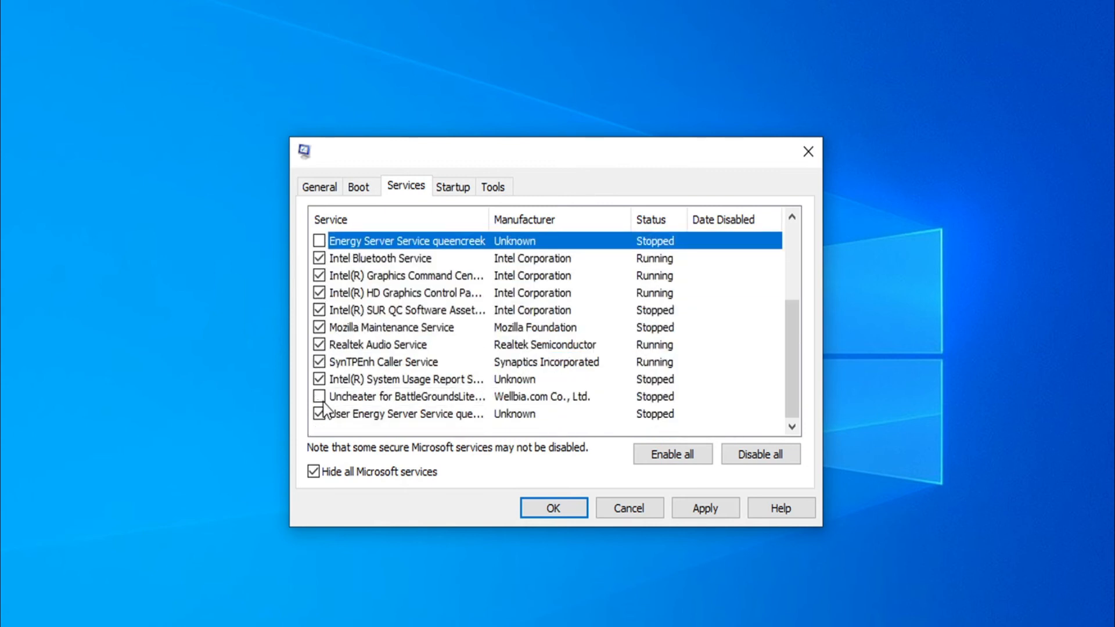
{"action": "left_click", "coordinate": [319, 414]}
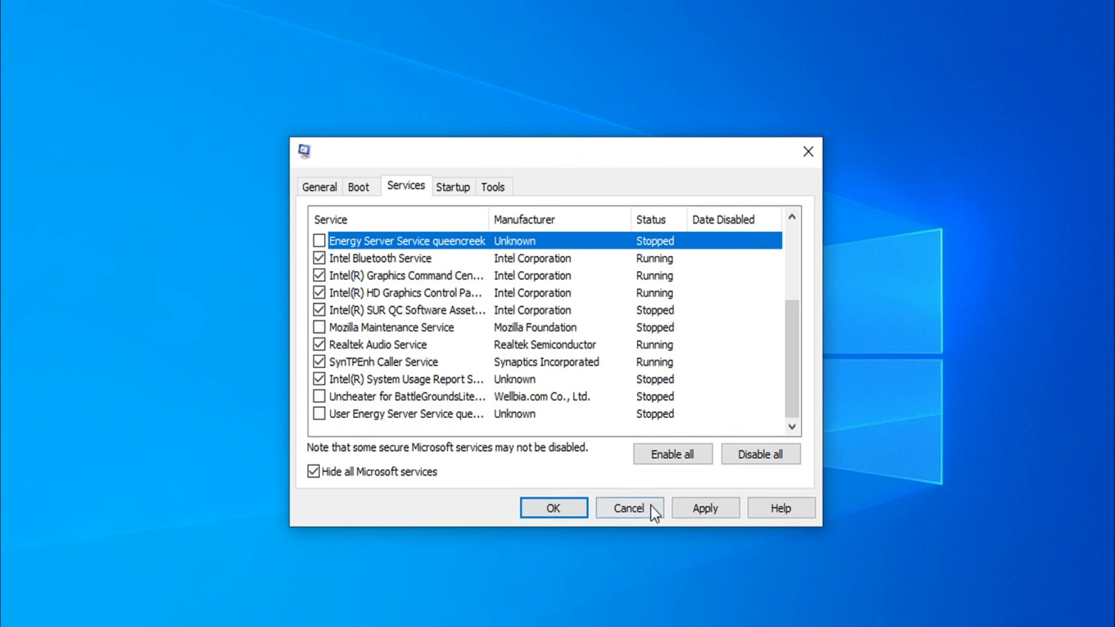
{"action": "left_click", "coordinate": [703, 508]}
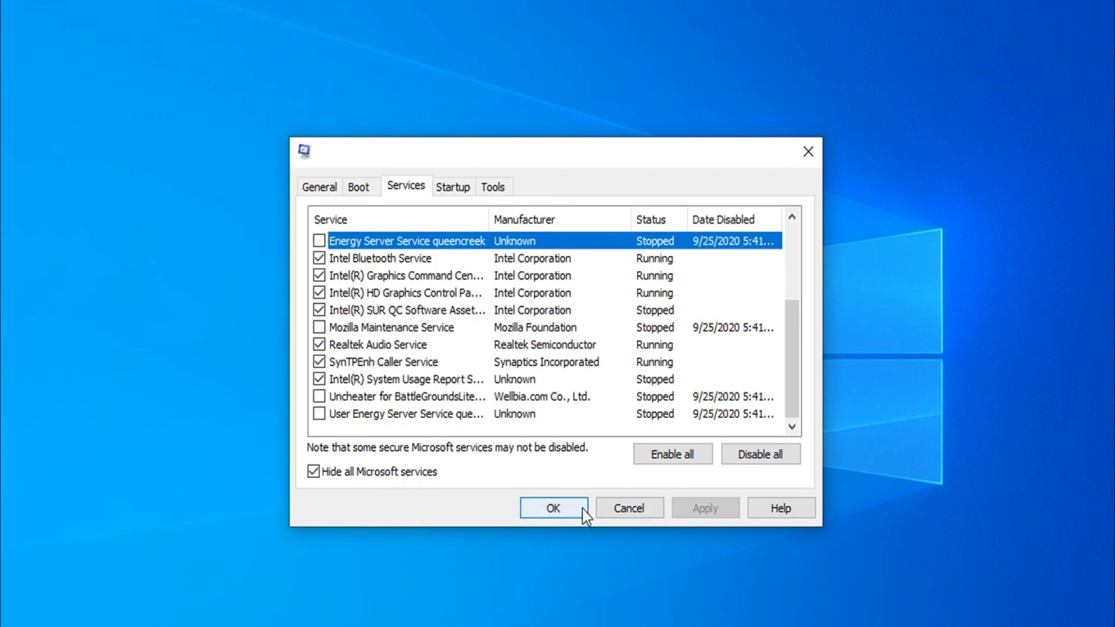
{"action": "left_click", "coordinate": [554, 507]}
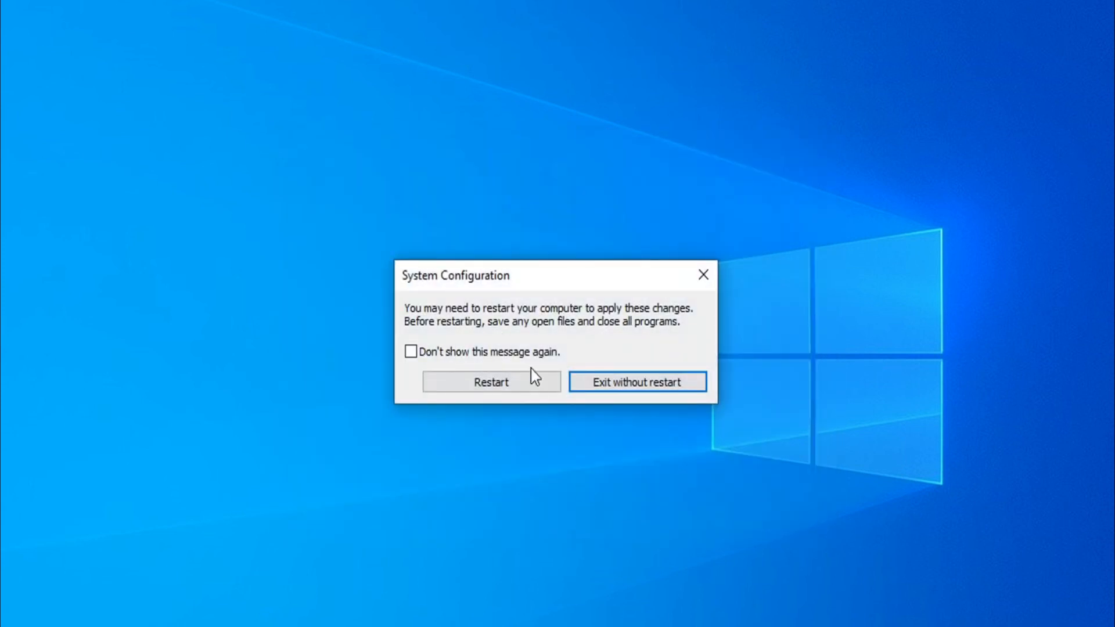
{"action": "mouse_move", "coordinate": [490, 443]}
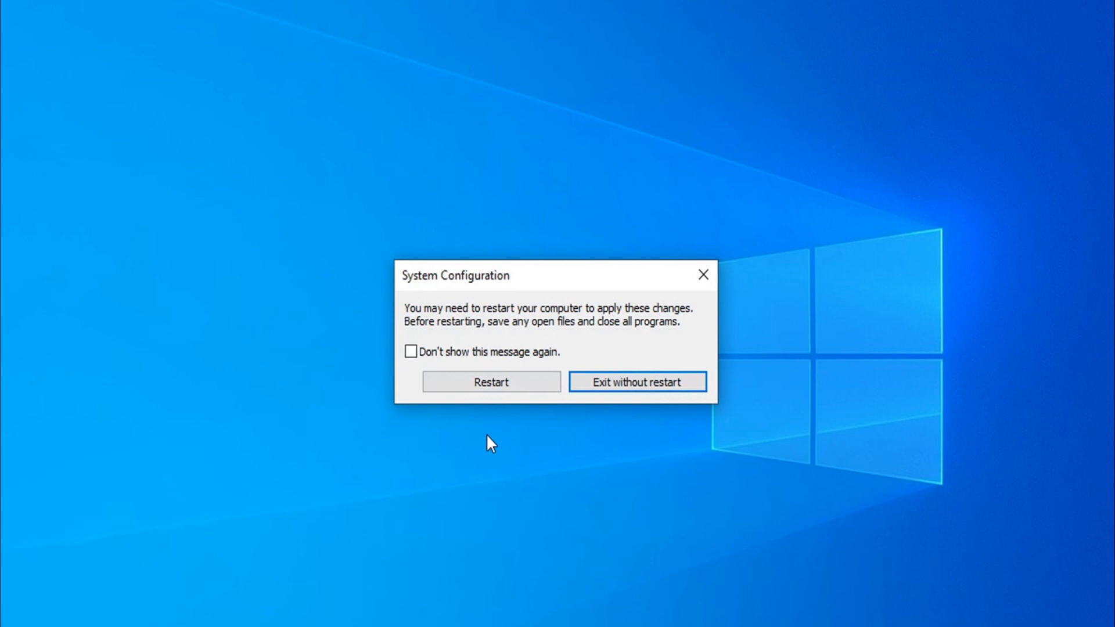